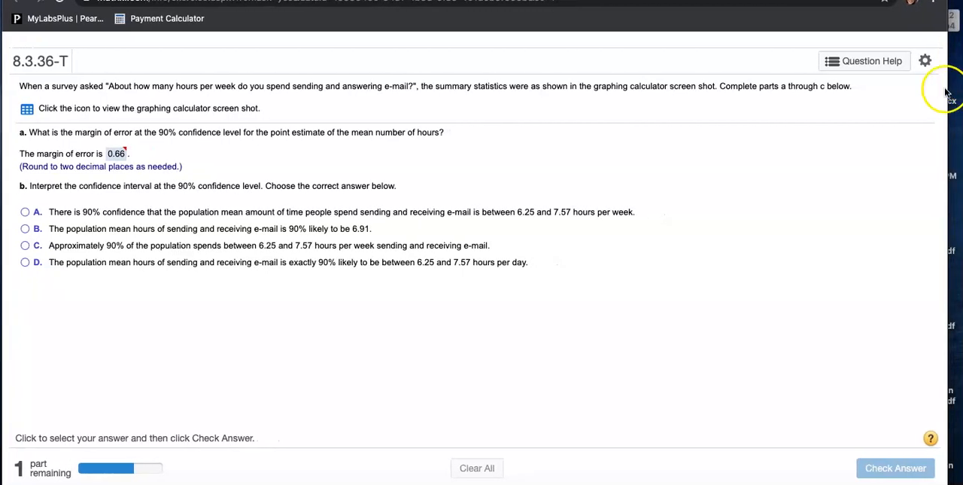
Show the calculator screenshot with TInterval (6.25, 7.57), mean 6.91, Sx 12.92, n 1030 and move it aside.
scroll("down", 3)
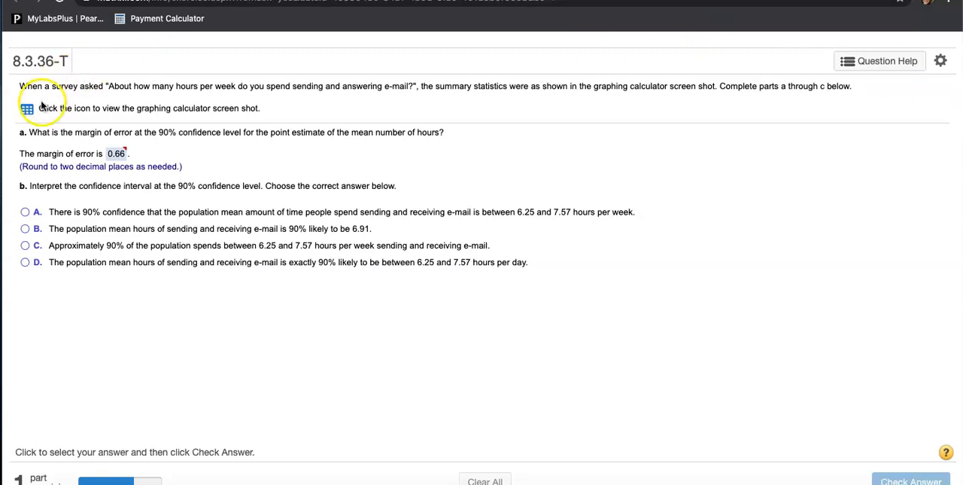
left_click(27, 108)
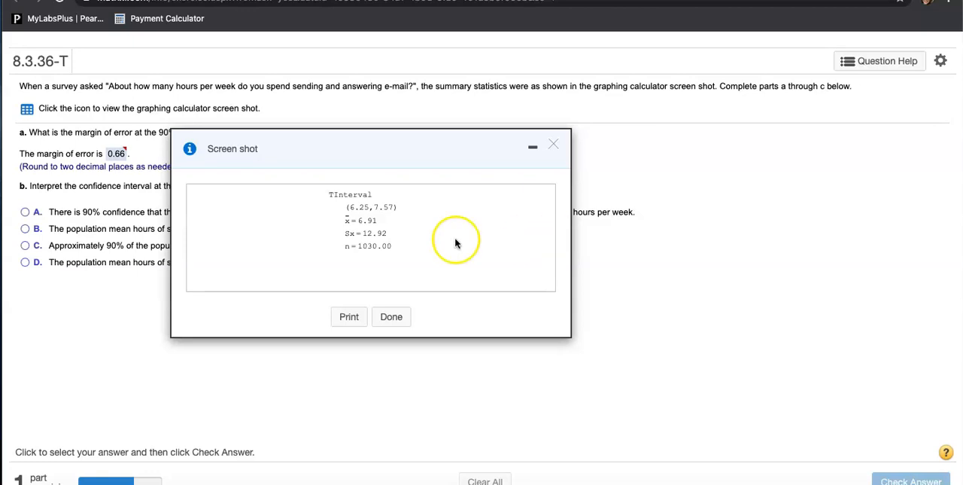
mouse_move(449, 208)
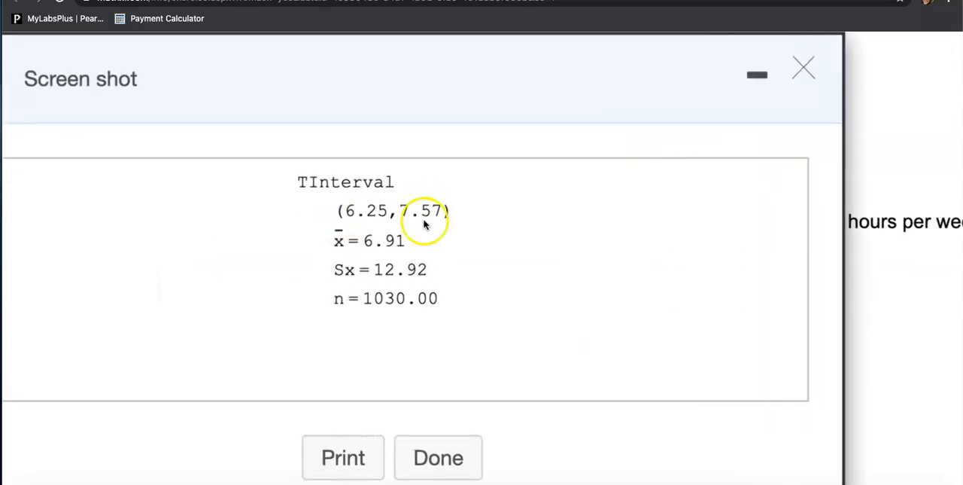
mouse_move(377, 248)
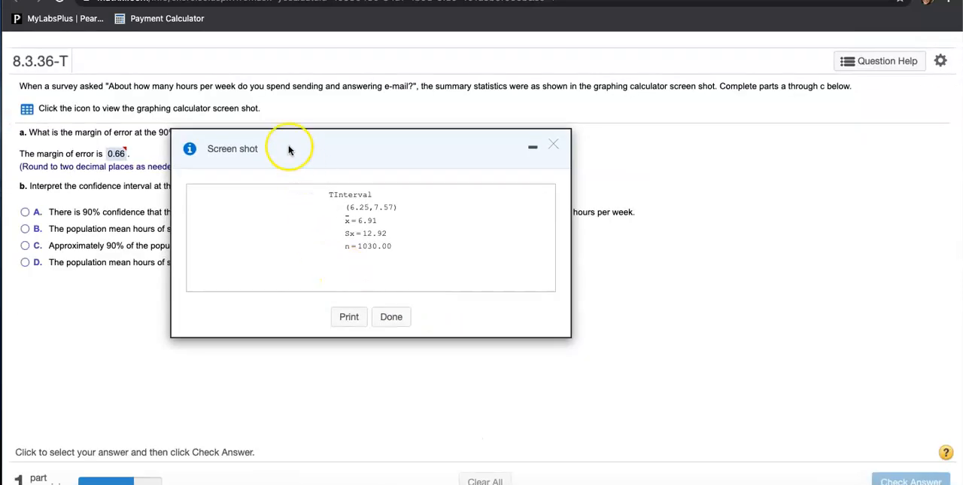
left_click_drag(289, 148, 150, 190)
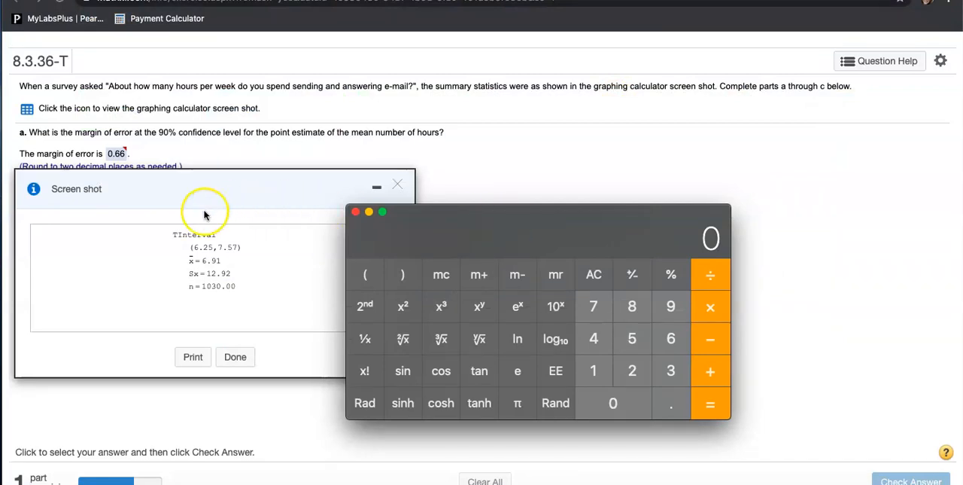
mouse_move(229, 259)
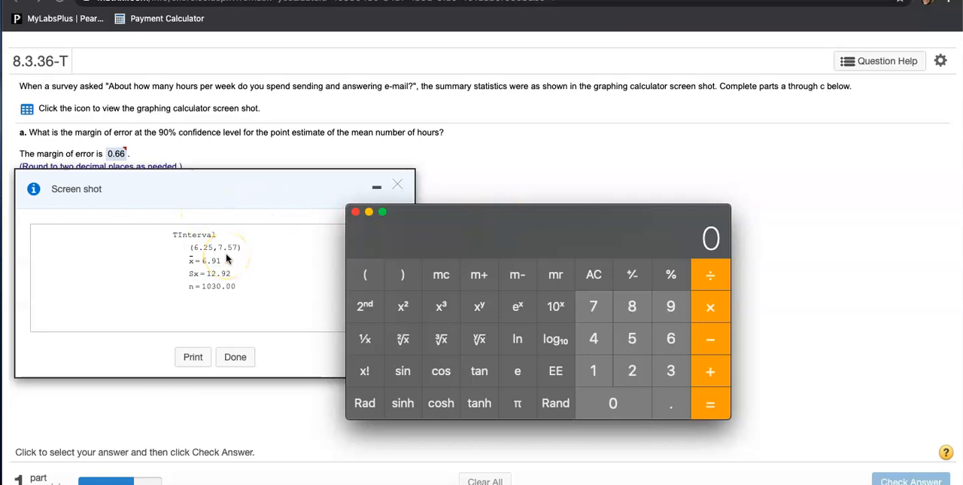
mouse_move(259, 259)
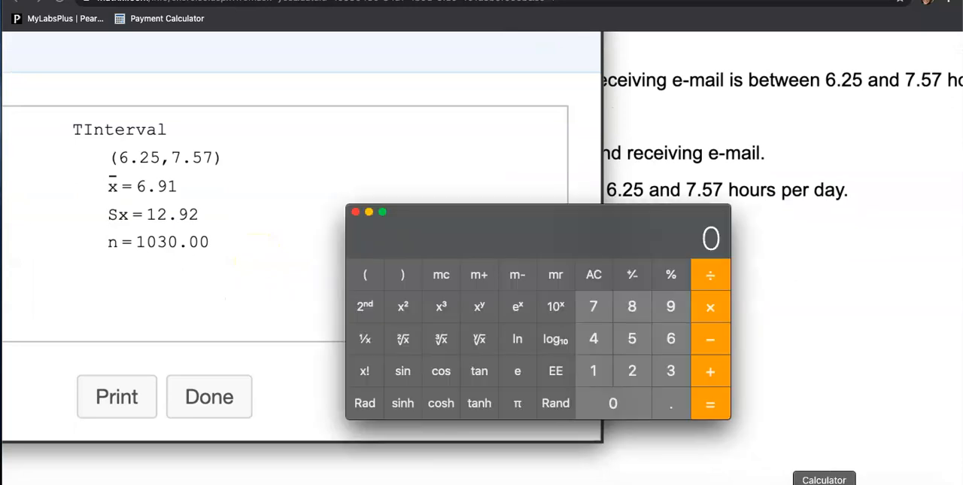
Position Calculator beside the statistics and enter 7.57 − 6.91 to confirm the 0.66 margin of error.
left_click_drag(539, 210, 493, 121)
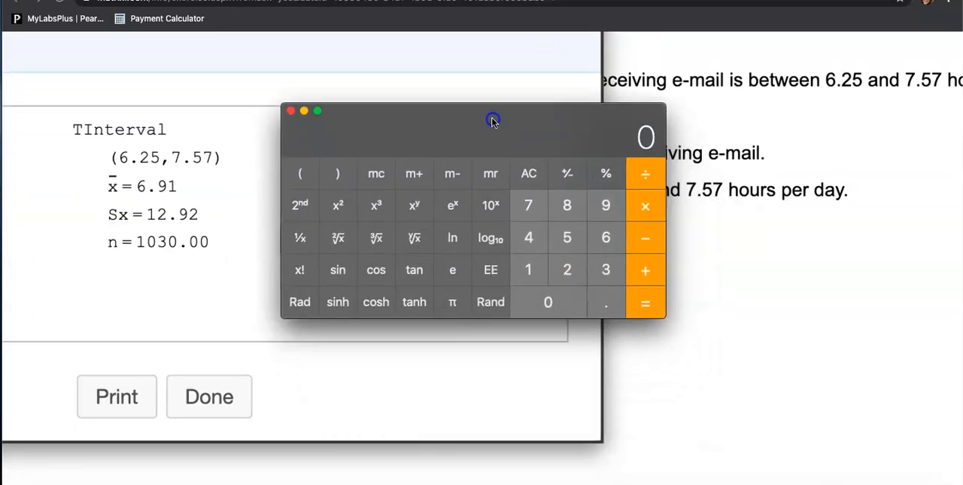
left_click_drag(494, 120, 487, 115)
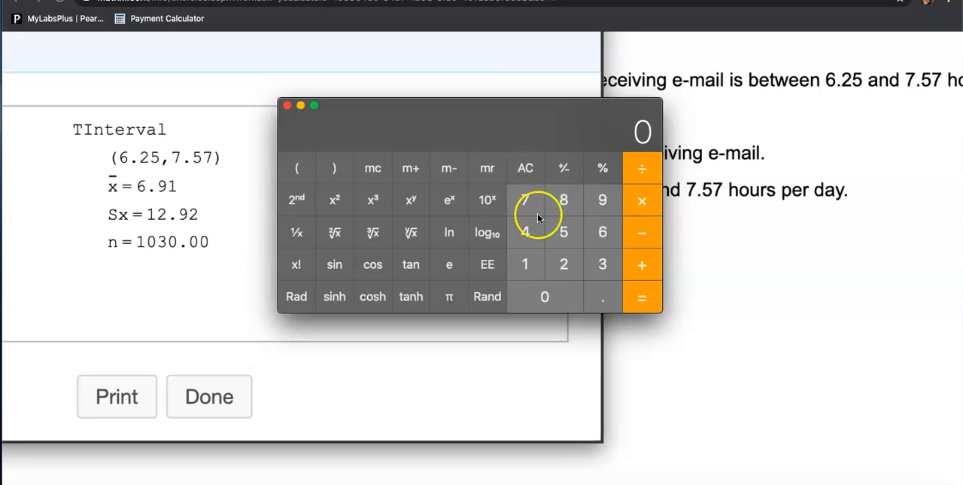
left_click(525, 199)
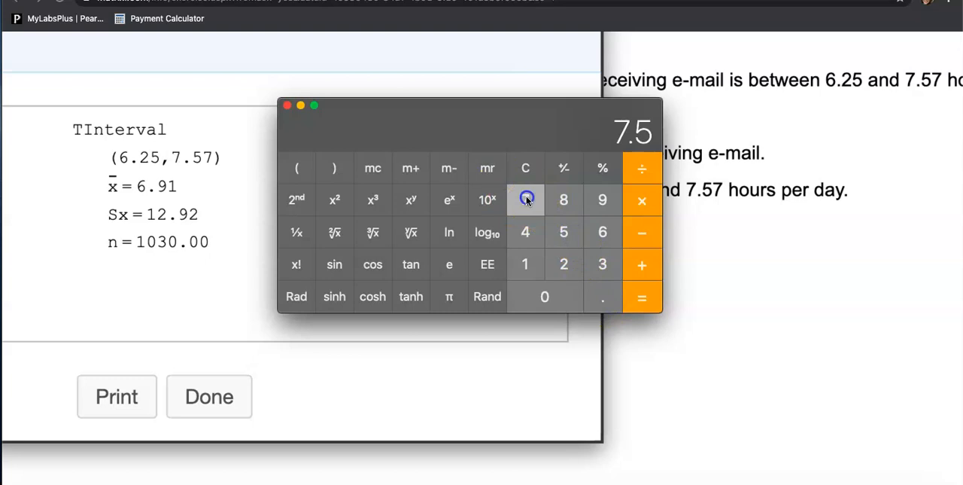
left_click(526, 199)
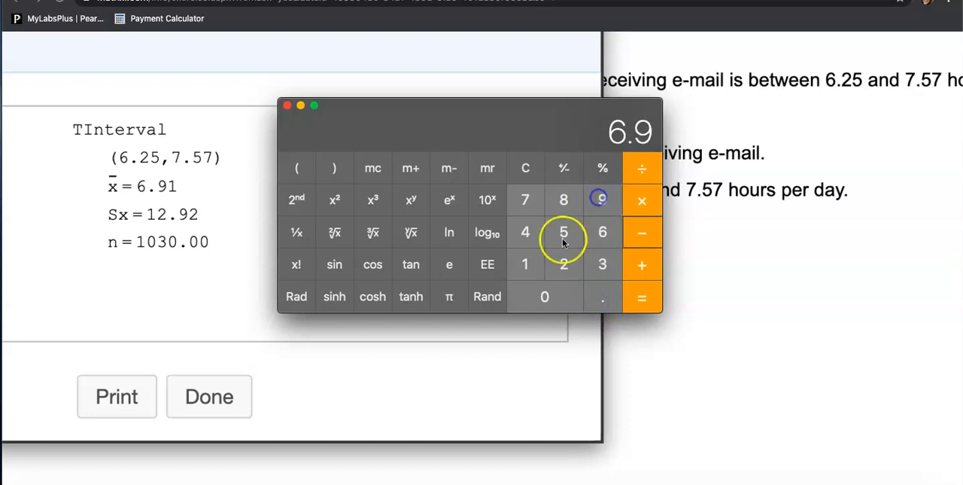
left_click(641, 295)
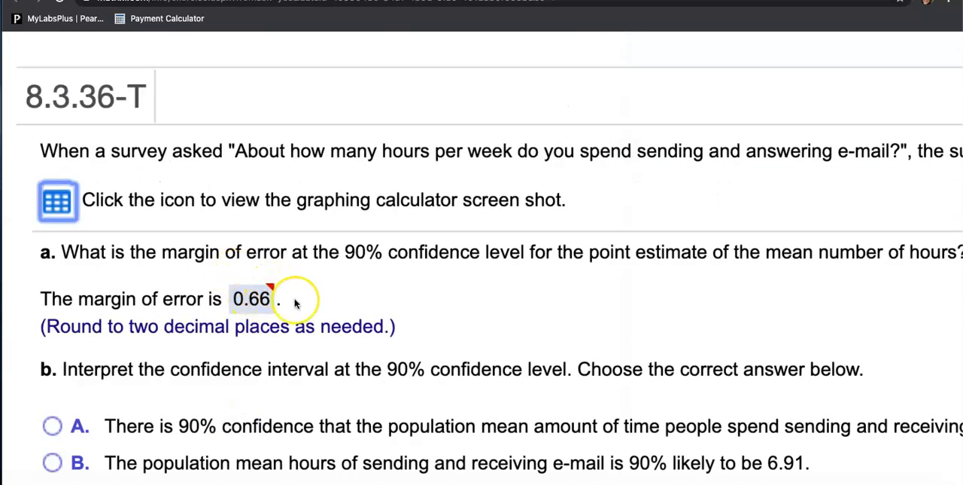
Review interpretation A: 90% confidence the mean lies between 6.25 and 7.57 hours.
scroll("down", 3)
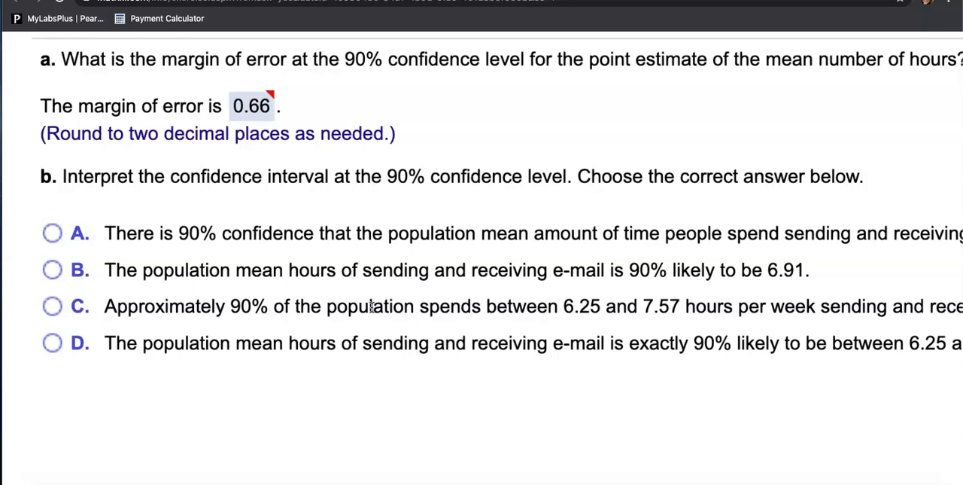
left_click_drag(104, 232, 256, 232)
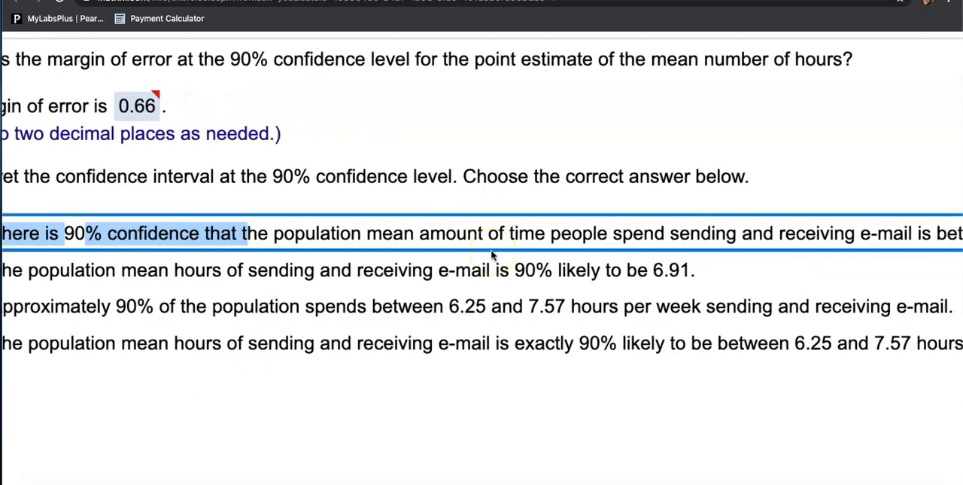
scroll("right", 3)
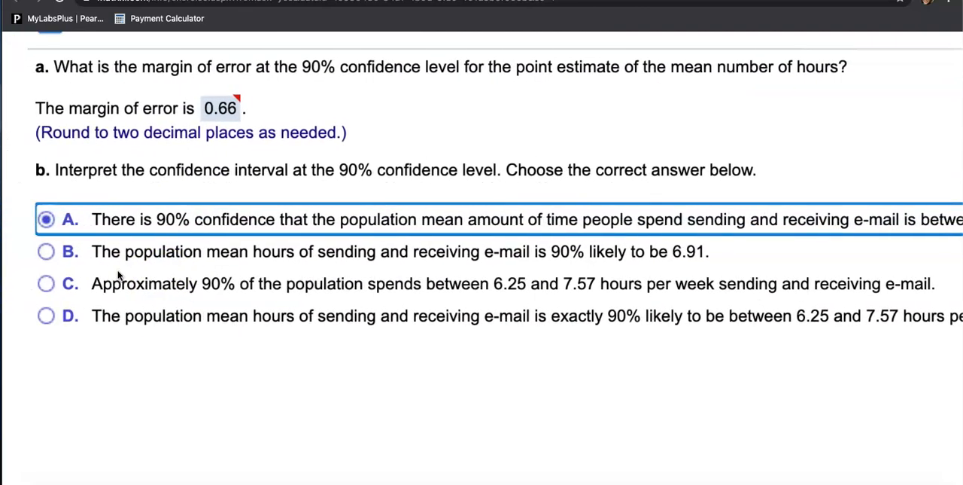
mouse_move(328, 259)
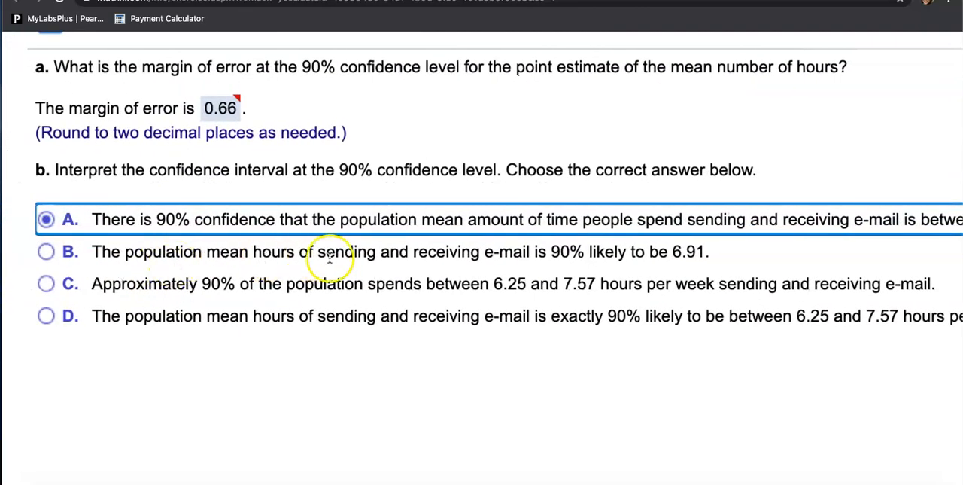
mouse_move(515, 270)
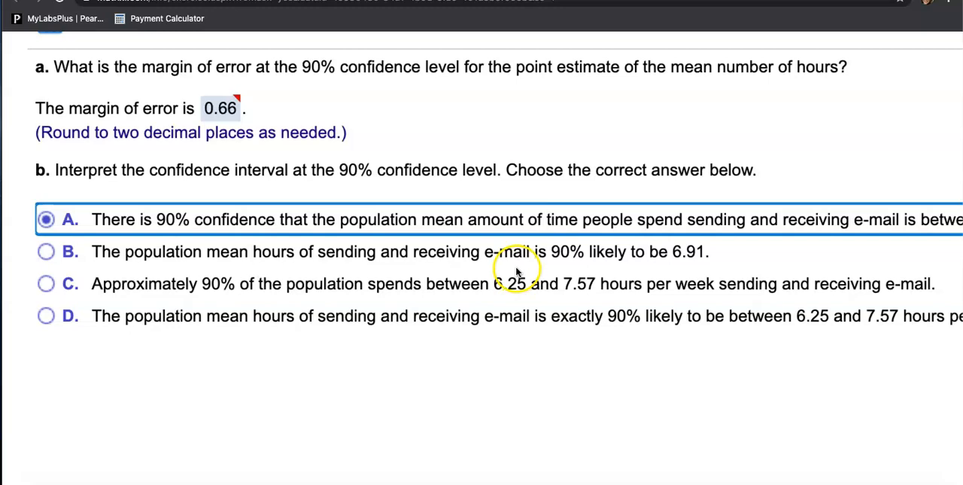
mouse_move(645, 268)
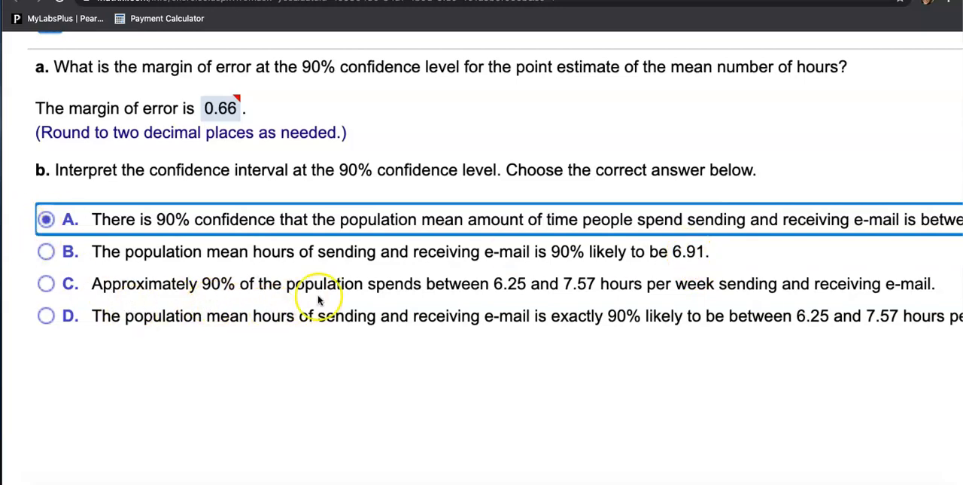
mouse_move(515, 292)
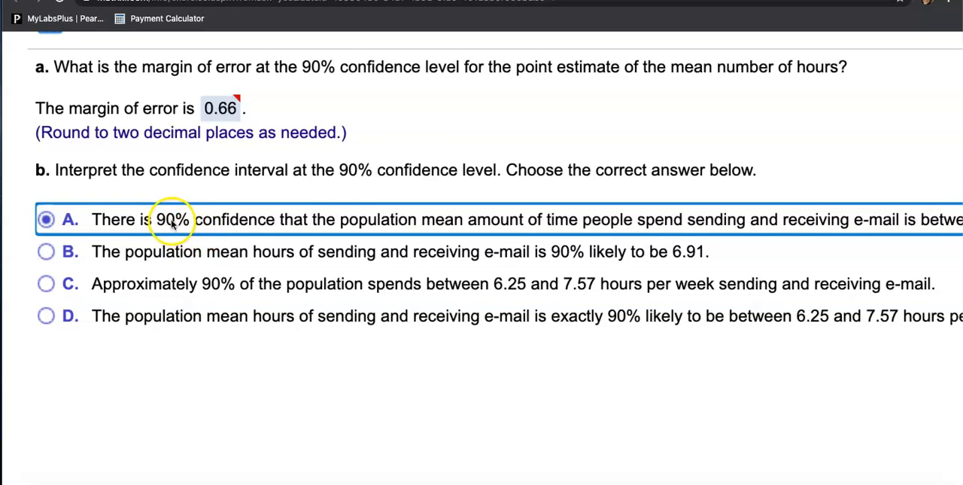
mouse_move(217, 291)
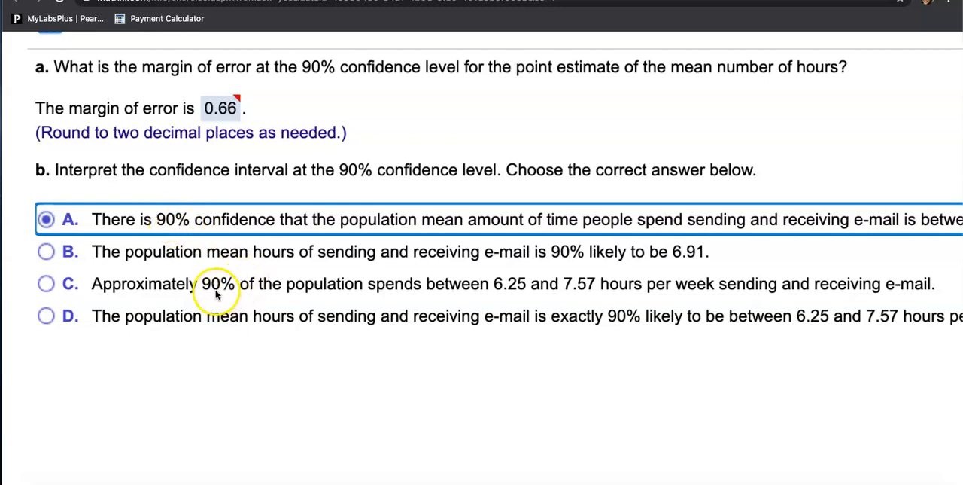
mouse_move(328, 301)
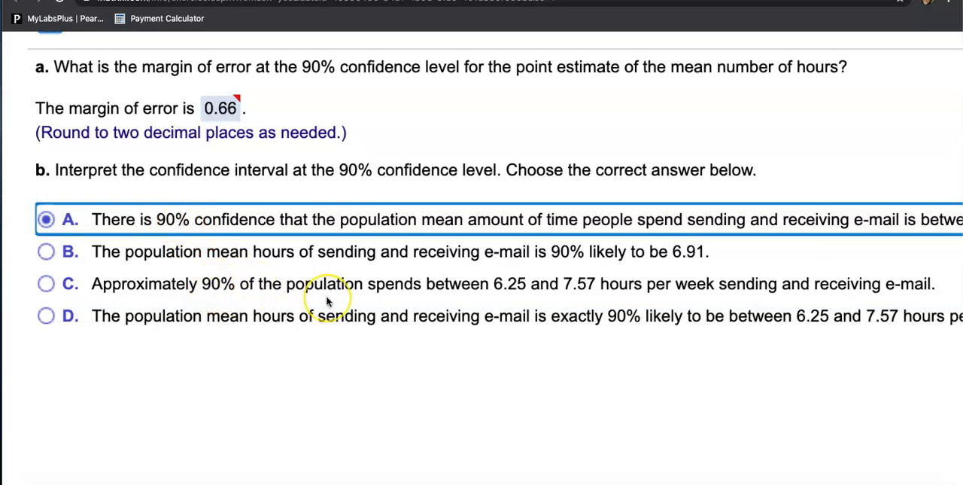
mouse_move(117, 319)
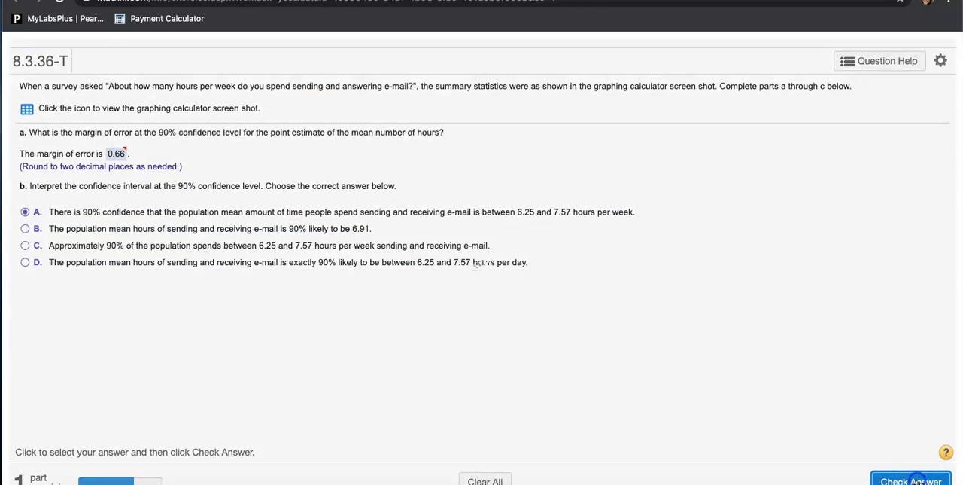
Check the part b answer so option A is graded correct, then read part c on the right-skewed hours.
left_click(24, 211)
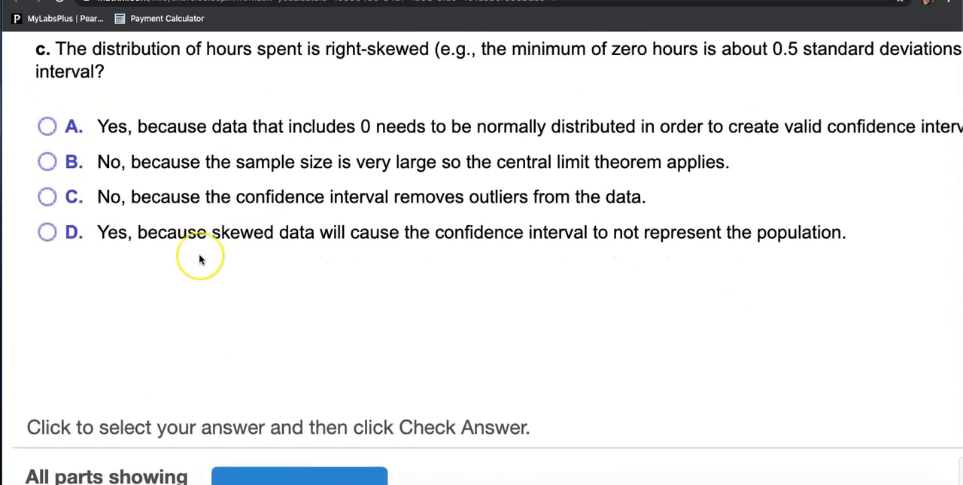
scroll("down", 3)
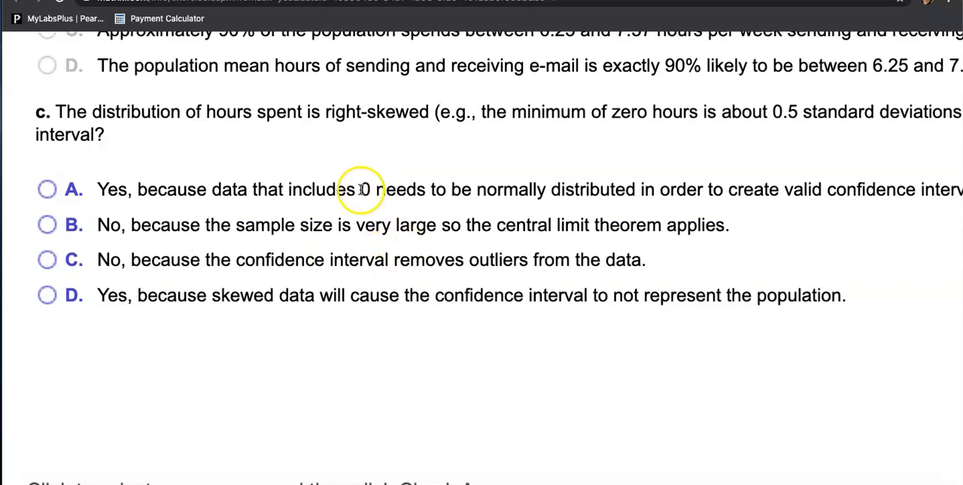
scroll("right", 3)
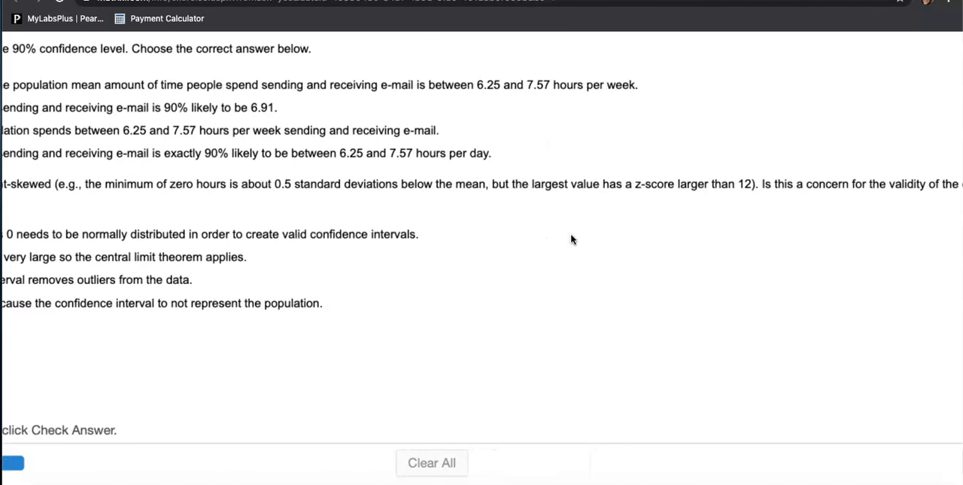
mouse_move(679, 253)
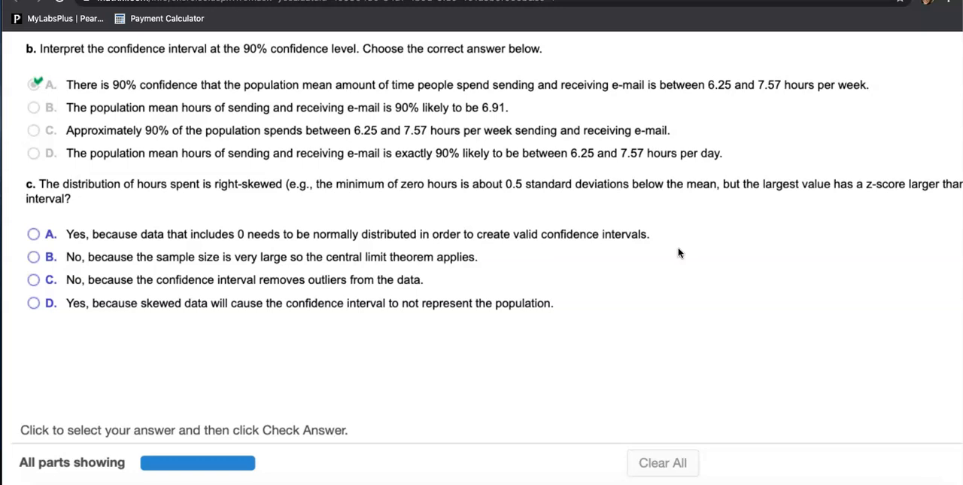
scroll("right", 3)
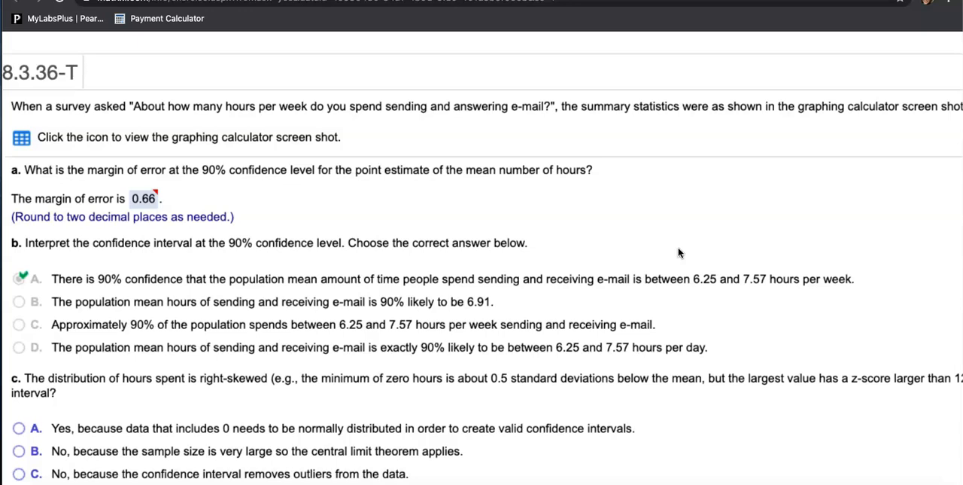
left_click(21, 137)
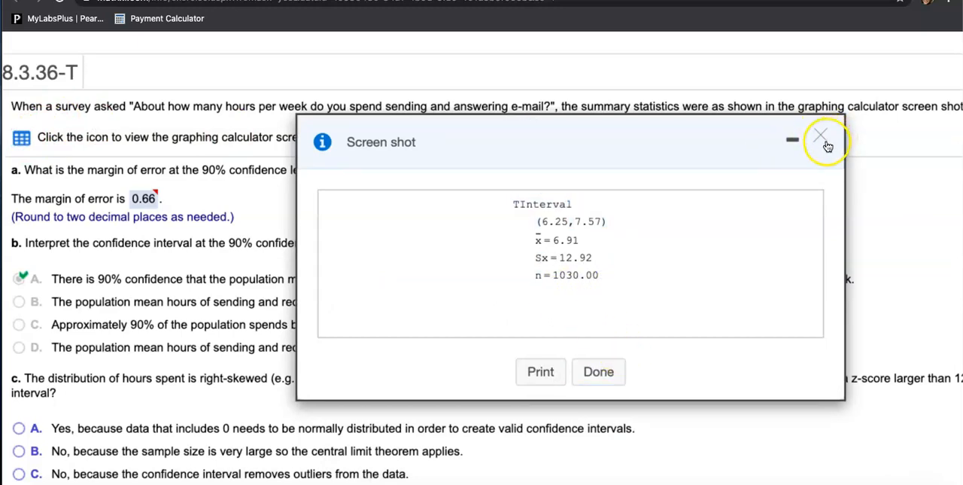
left_click(819, 135)
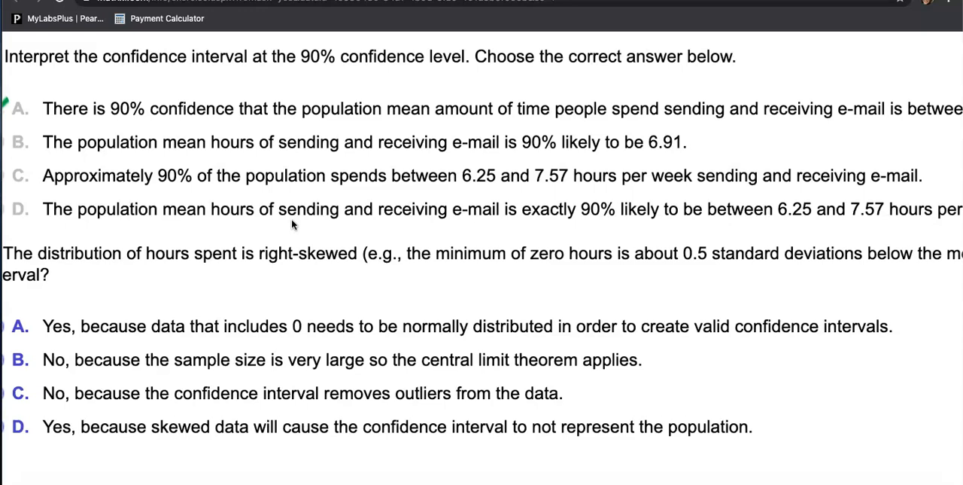
Compare options D and B, then select B: no concern because the large sample lets the central limit theorem apply.
left_click(16, 108)
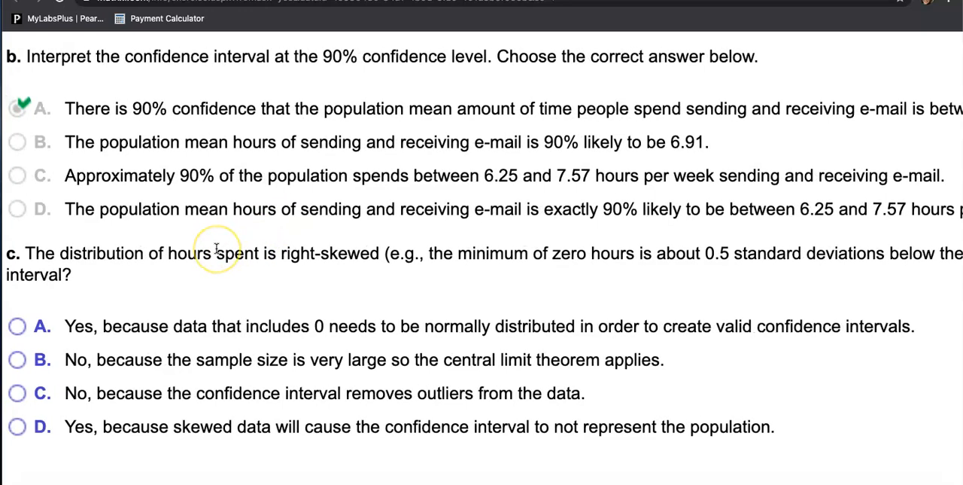
scroll("down", 3)
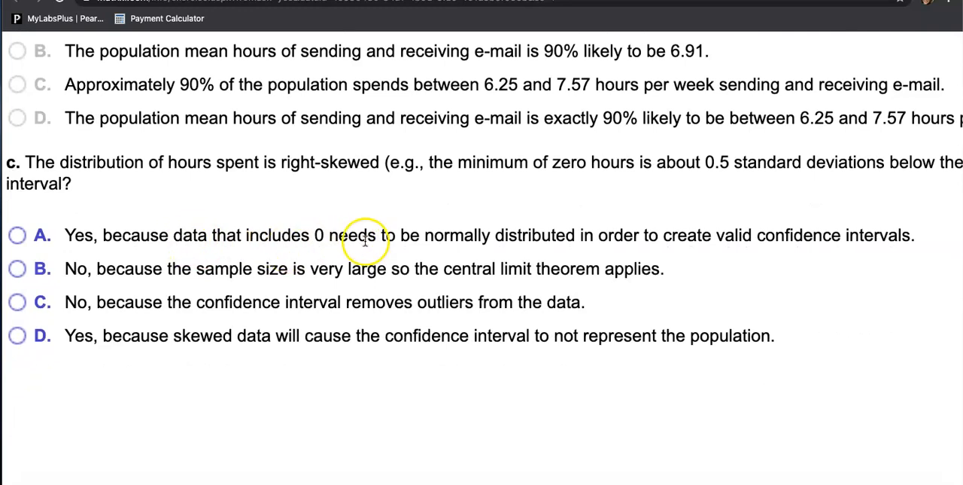
mouse_move(76, 268)
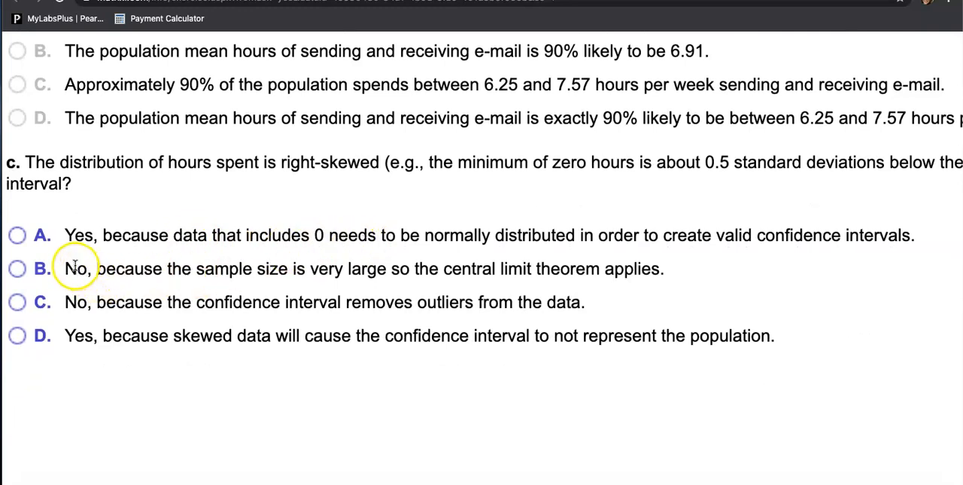
left_click_drag(64, 336, 271, 336)
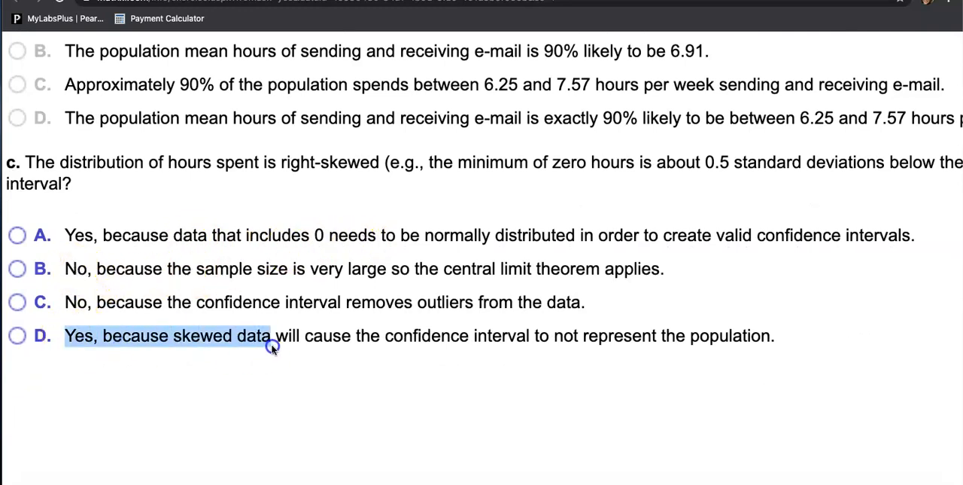
left_click_drag(271, 336, 328, 335)
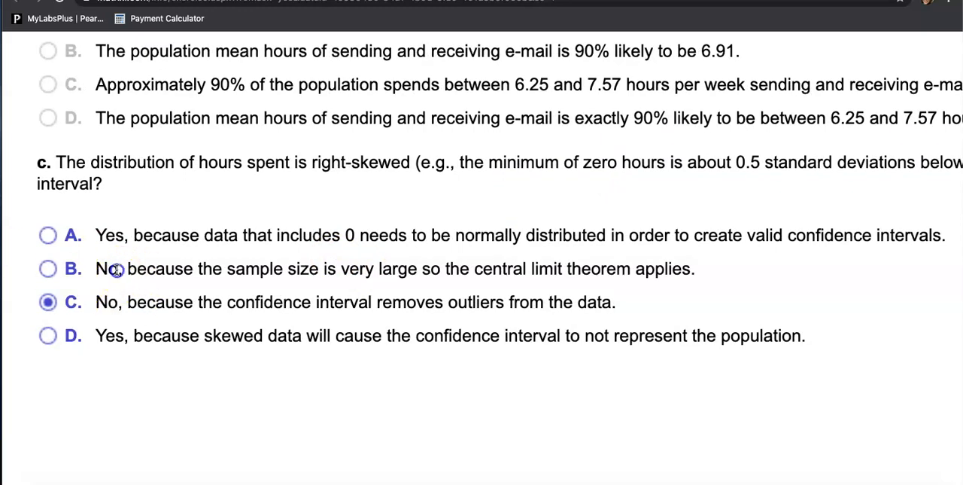
left_click_drag(126, 268, 692, 268)
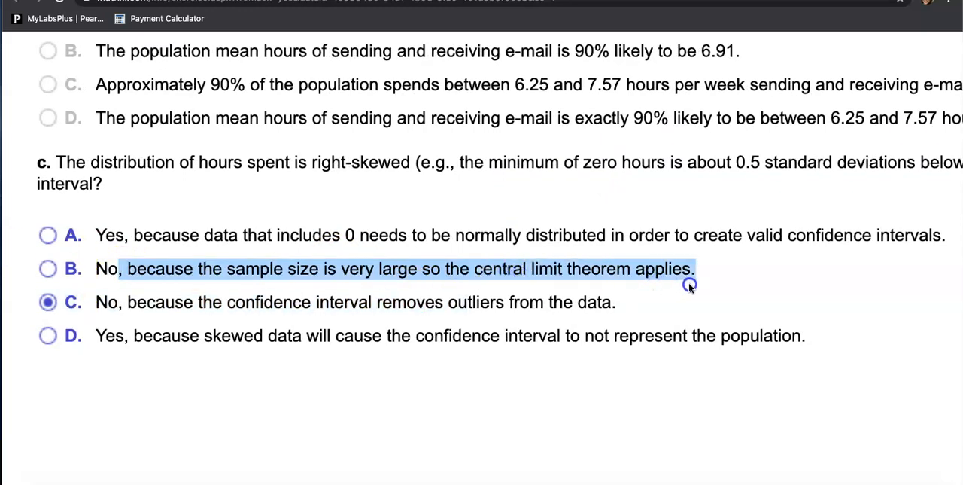
left_click(48, 268)
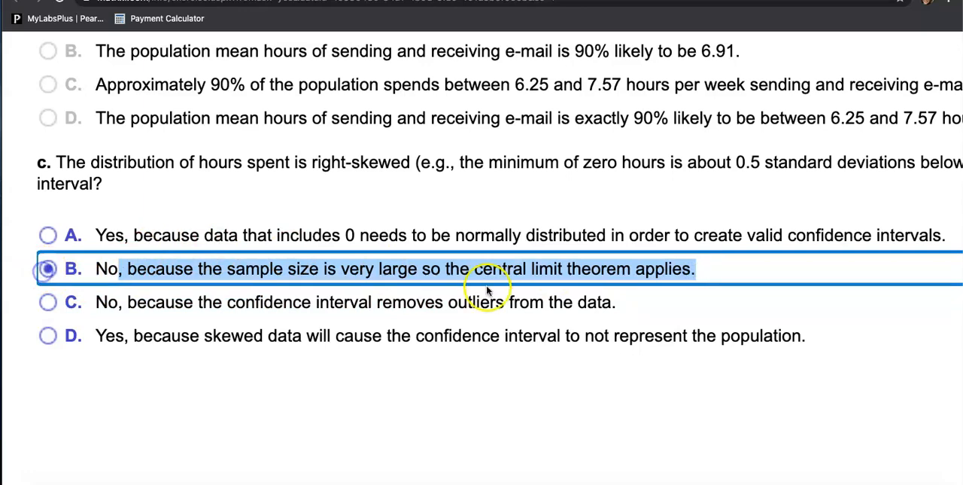